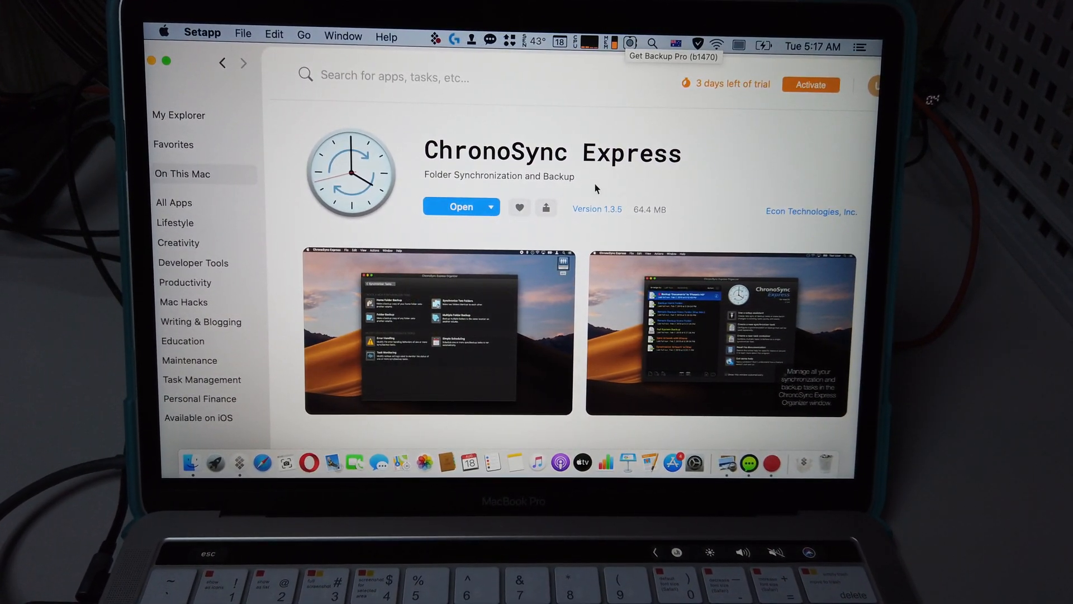
# Scroll through the ChronoSync Express description in Setapp, then launch the app with Open.
pyautogui.click(438, 334)
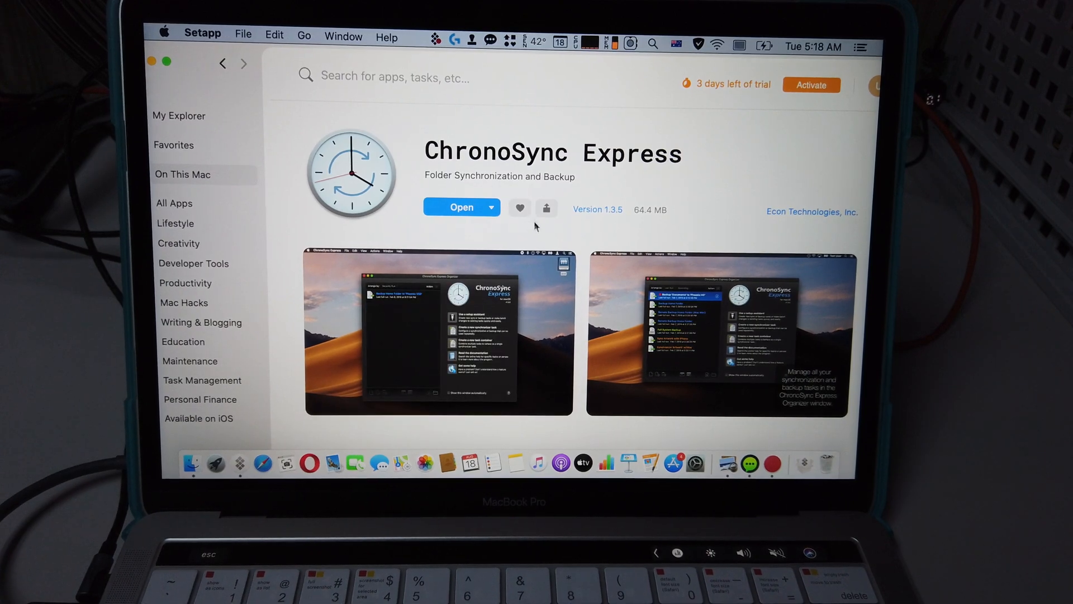
pyautogui.scroll(-3)
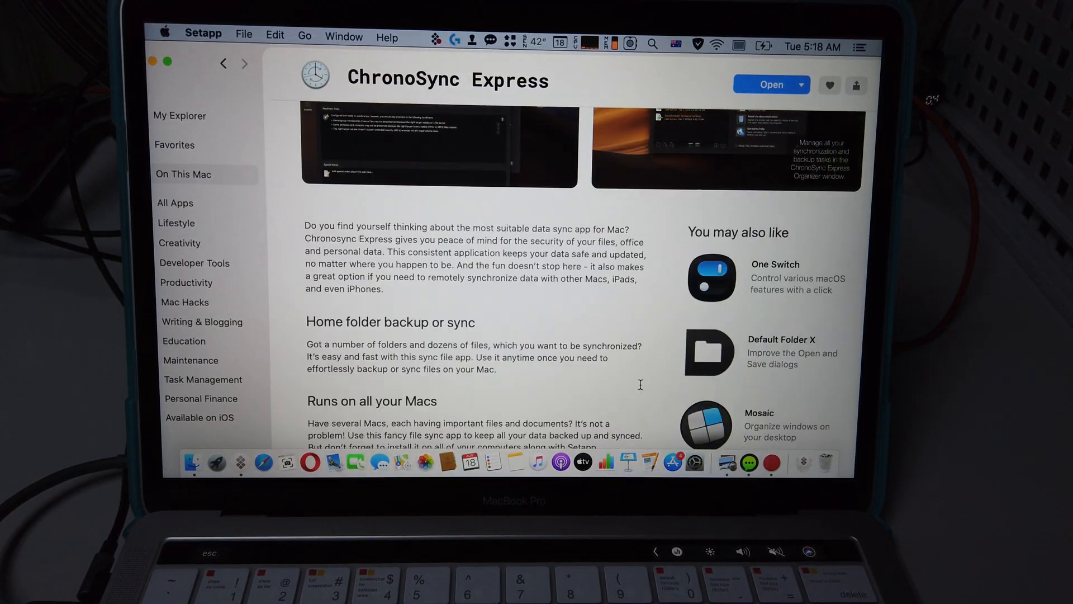
pyautogui.scroll(3)
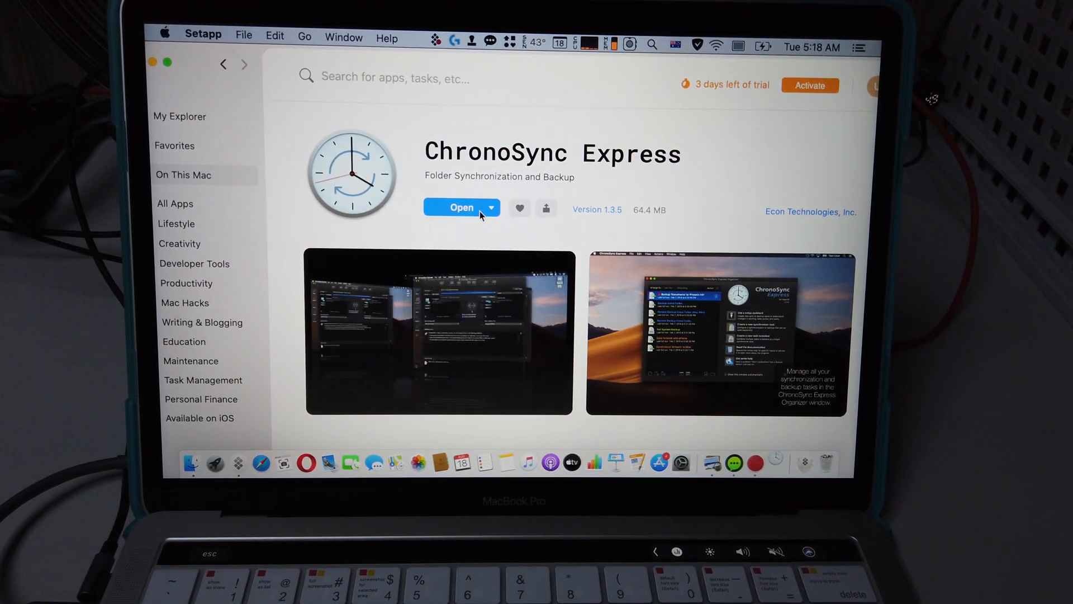
pyautogui.click(461, 207)
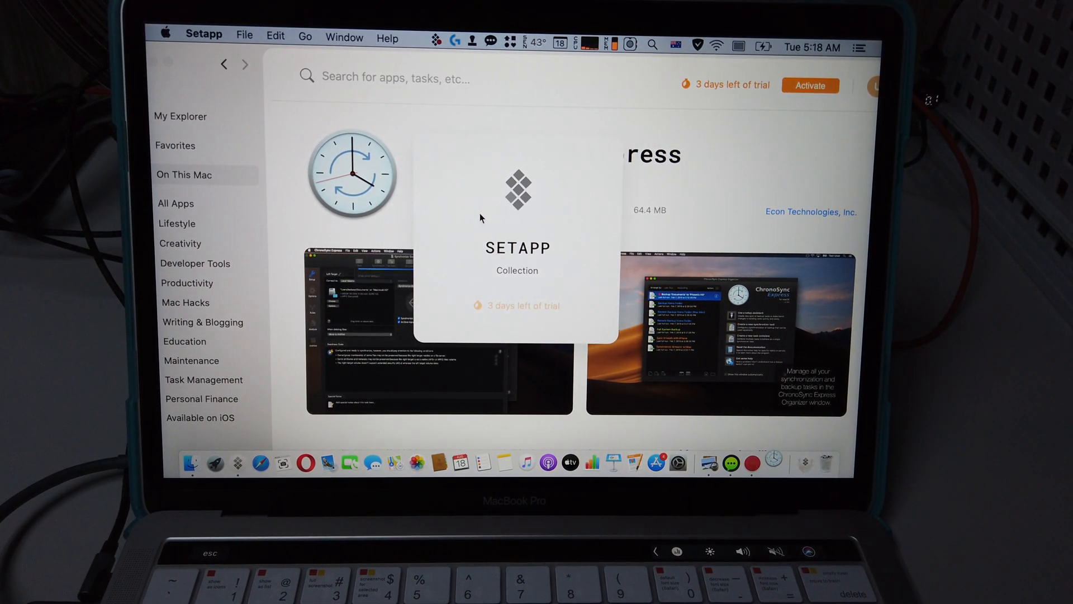